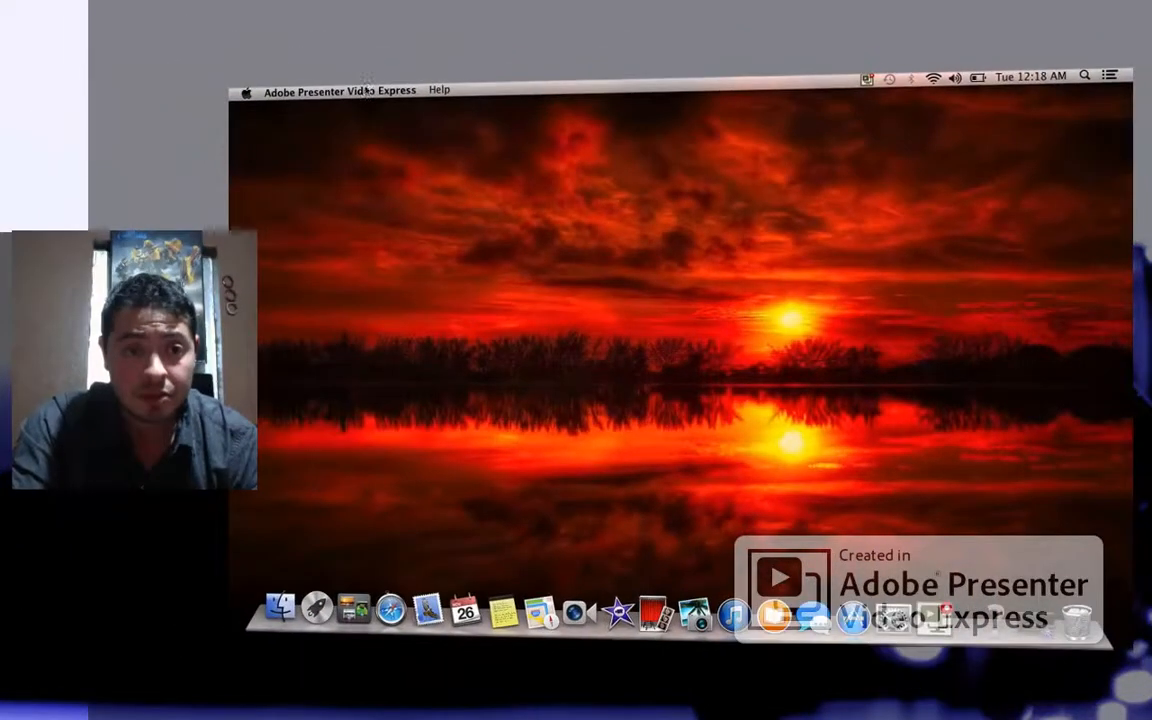
Hide Adobe Presenter Video Express so the desktop and Finder come forward.
{"action": "left_click", "coordinate": [338, 90]}
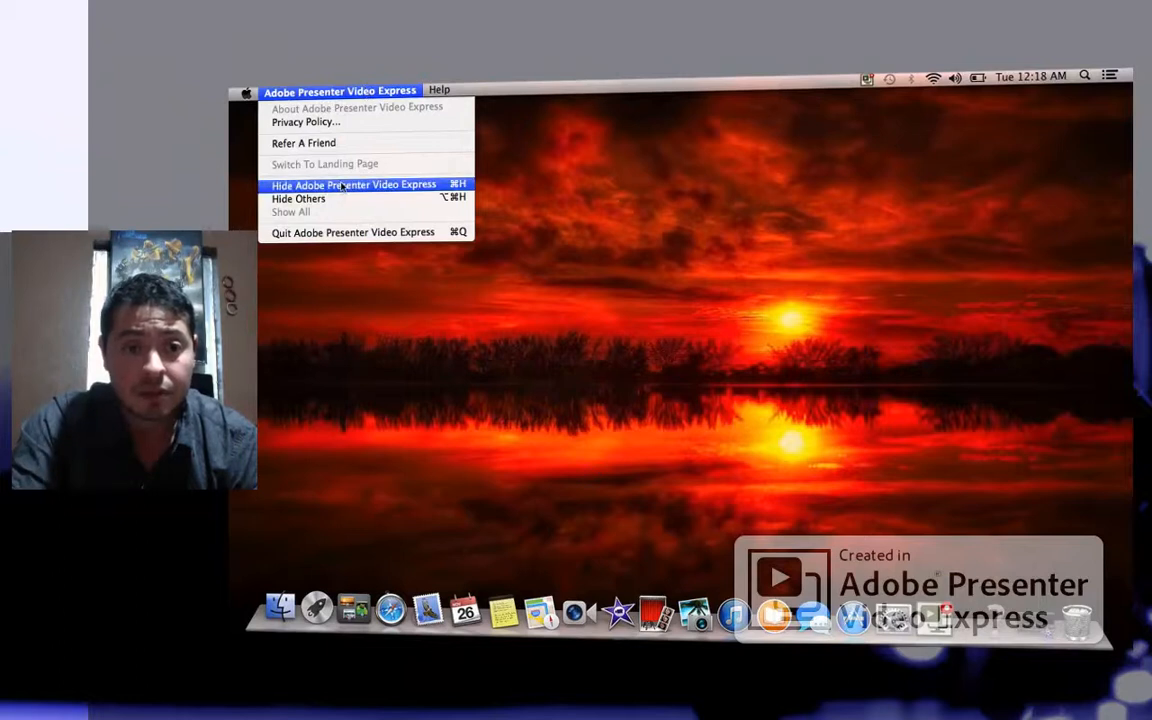
{"action": "left_click", "coordinate": [352, 184]}
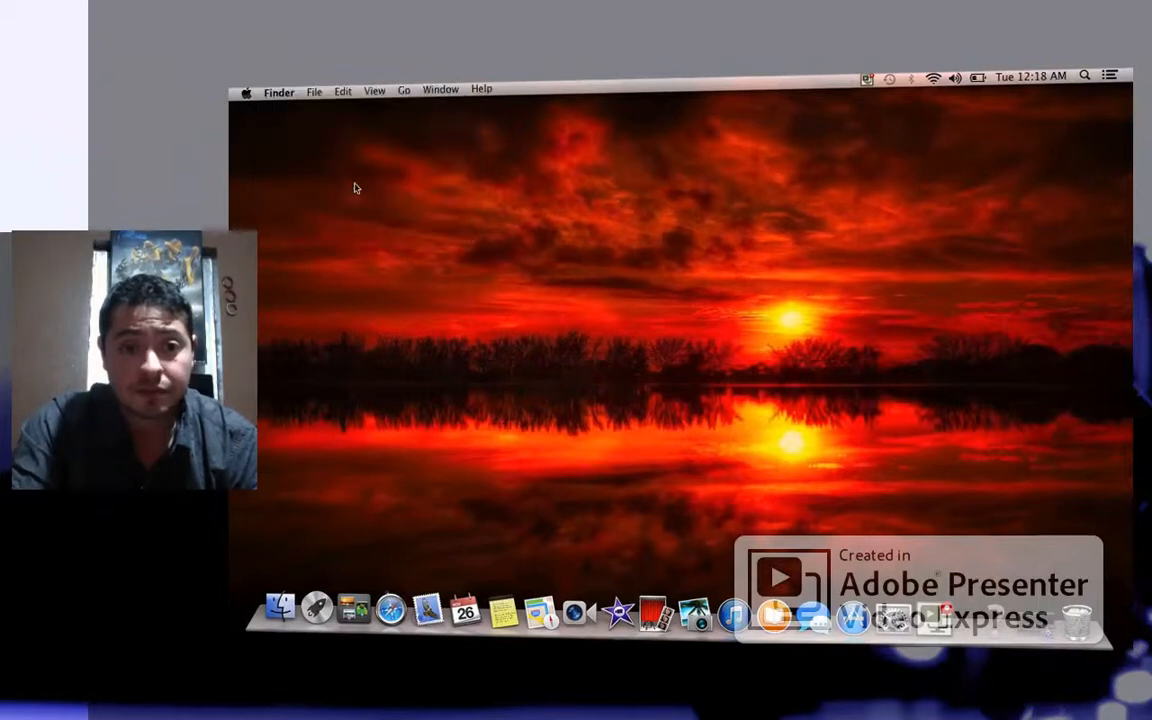
Jump to the Applications folder via Finder's Go menu.
{"action": "left_click", "coordinate": [404, 88]}
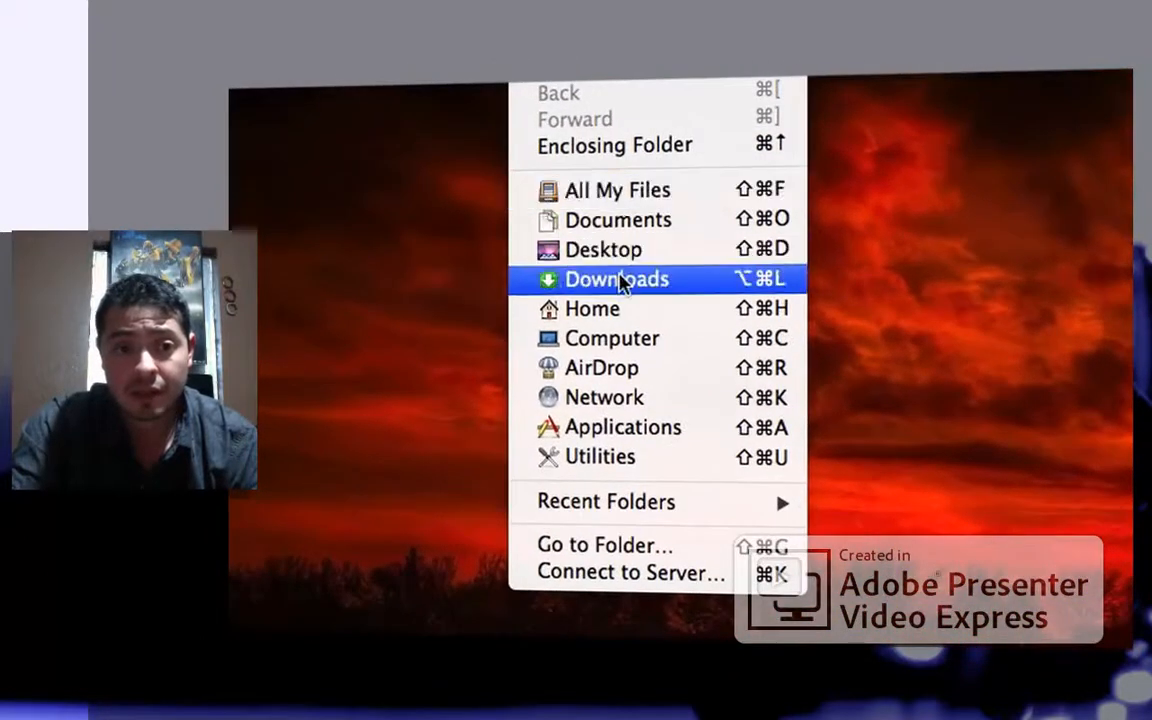
{"action": "mouse_move", "coordinate": [592, 308]}
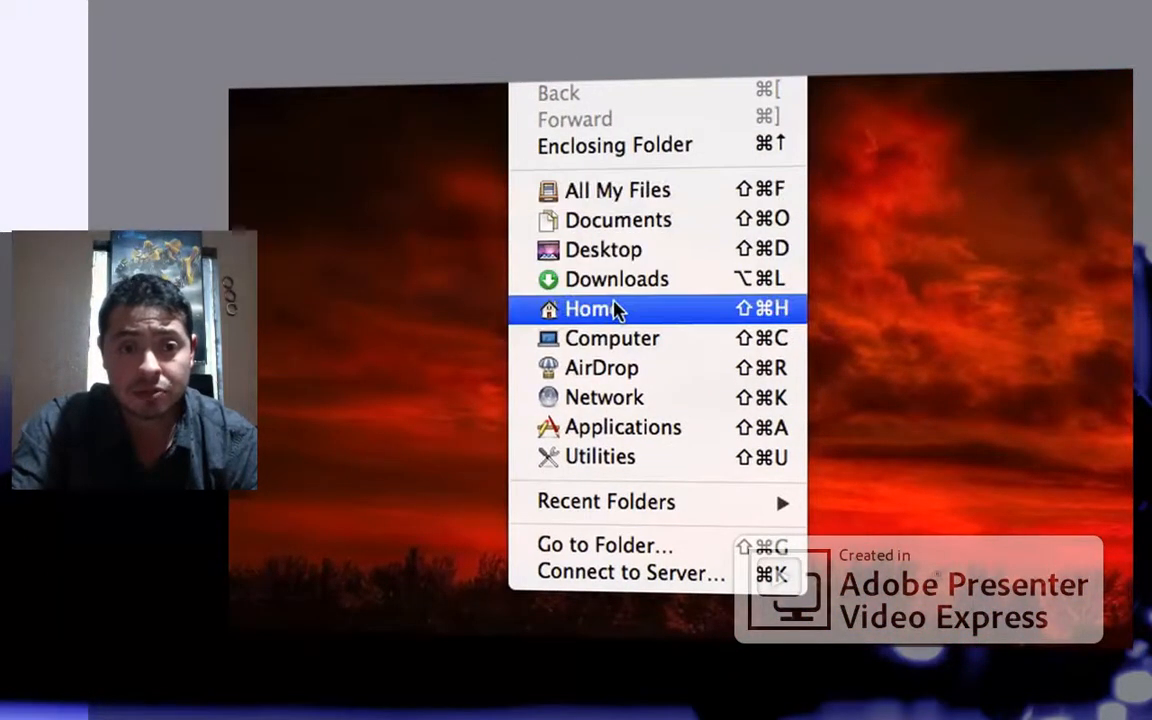
{"action": "left_click", "coordinate": [622, 428]}
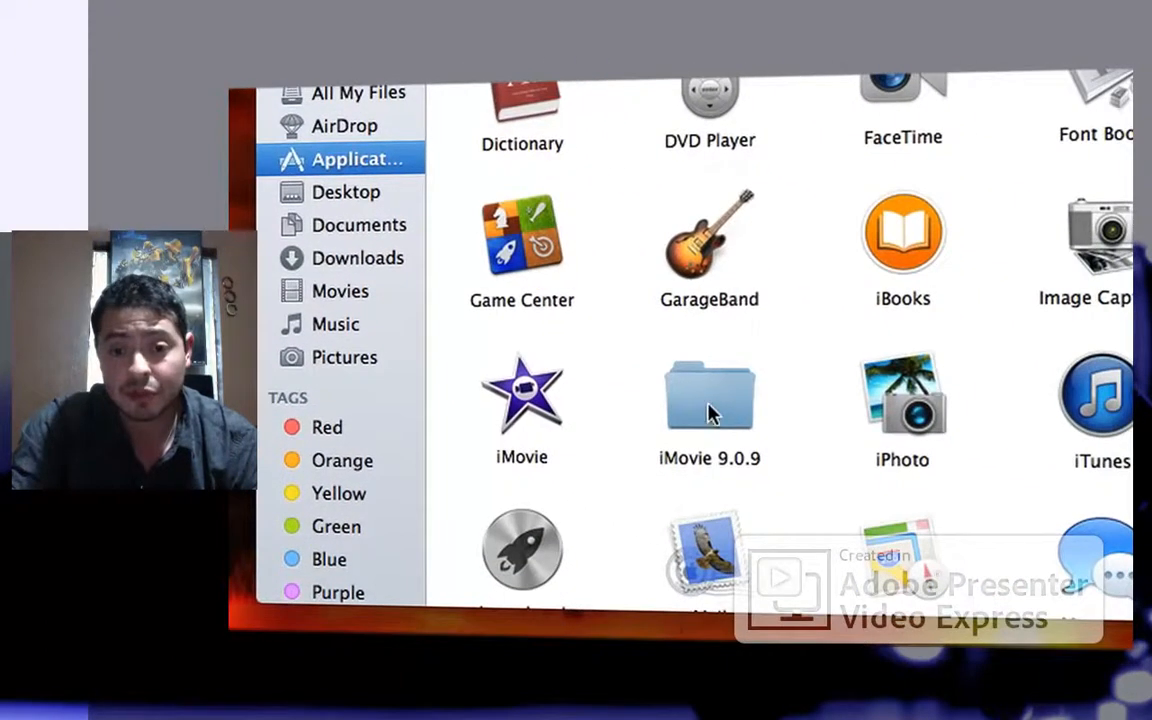
Launch iMovie 9.0.9 from its Applications subfolder, showing the empty Project Library.
{"action": "left_click", "coordinate": [708, 396]}
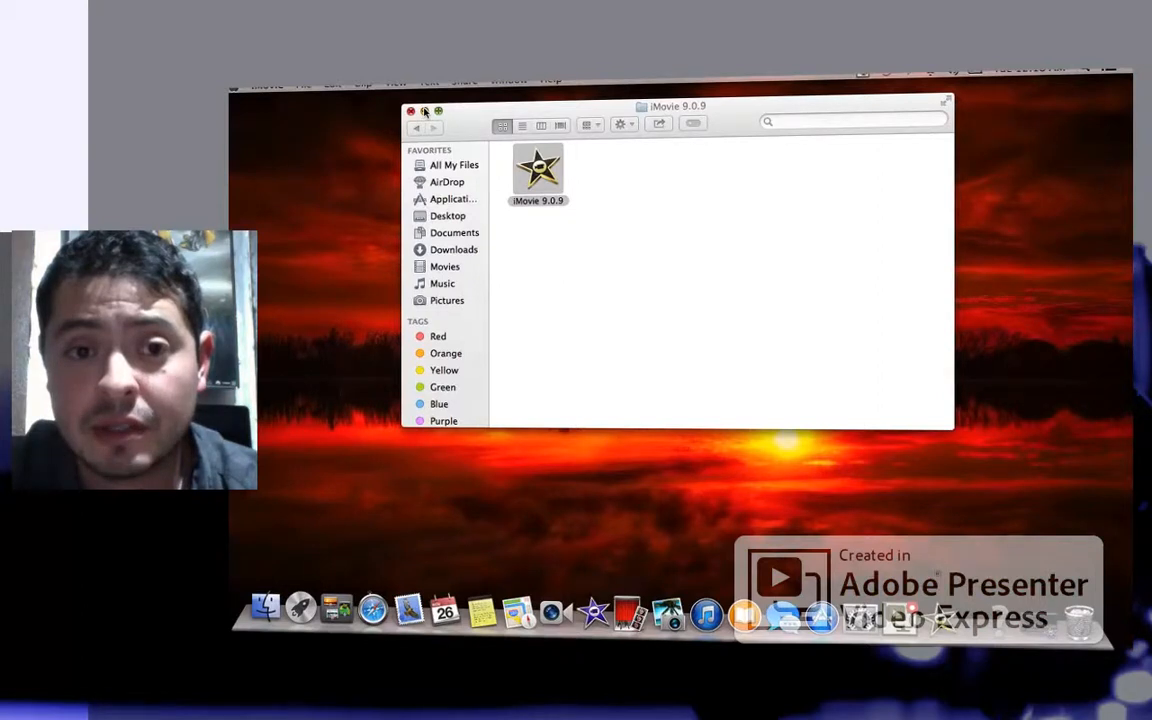
{"action": "double_click", "coordinate": [538, 168]}
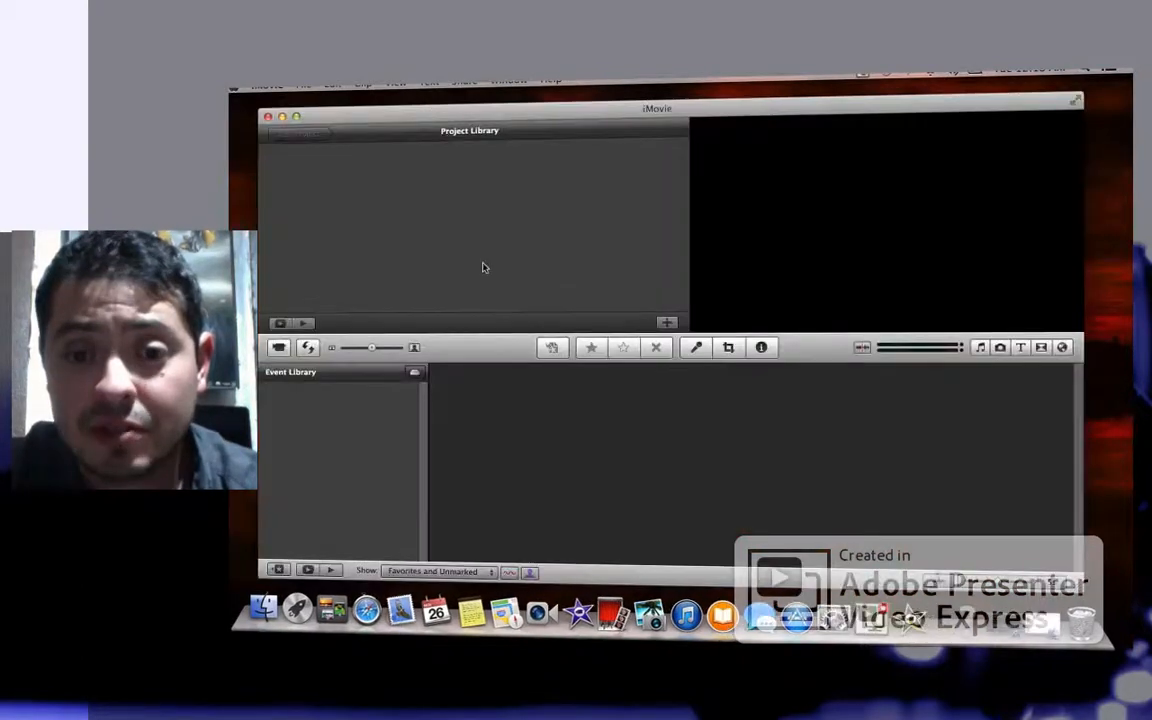
{"action": "mouse_move", "coordinate": [516, 270]}
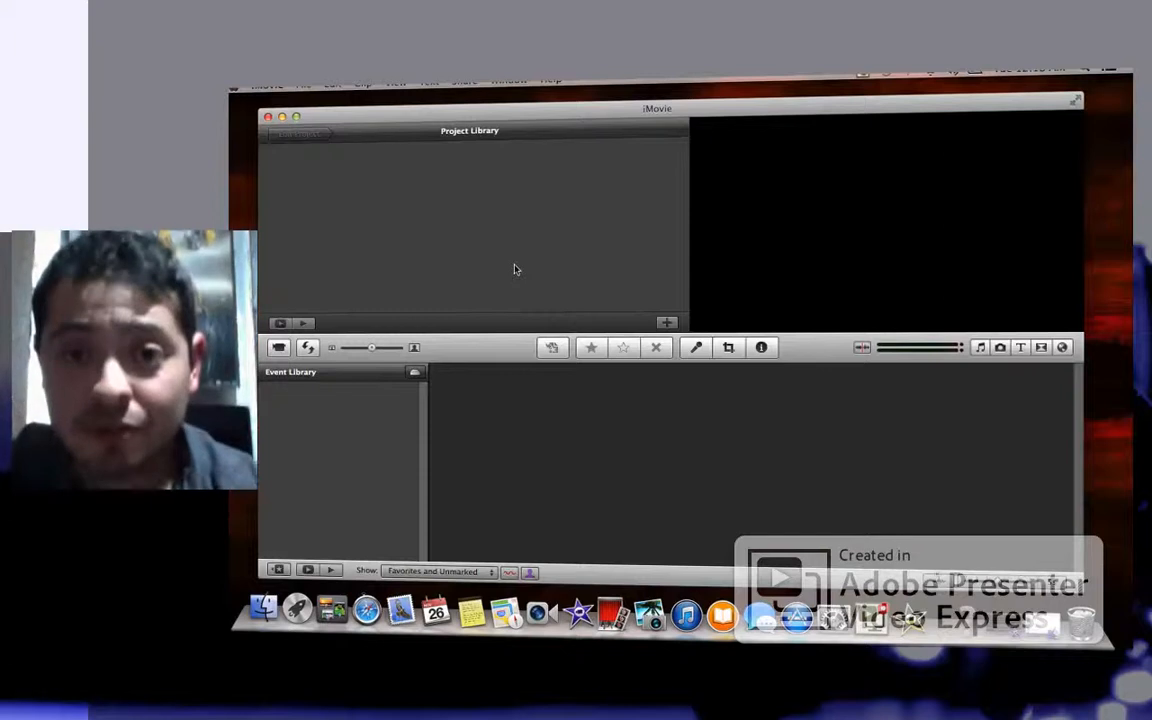